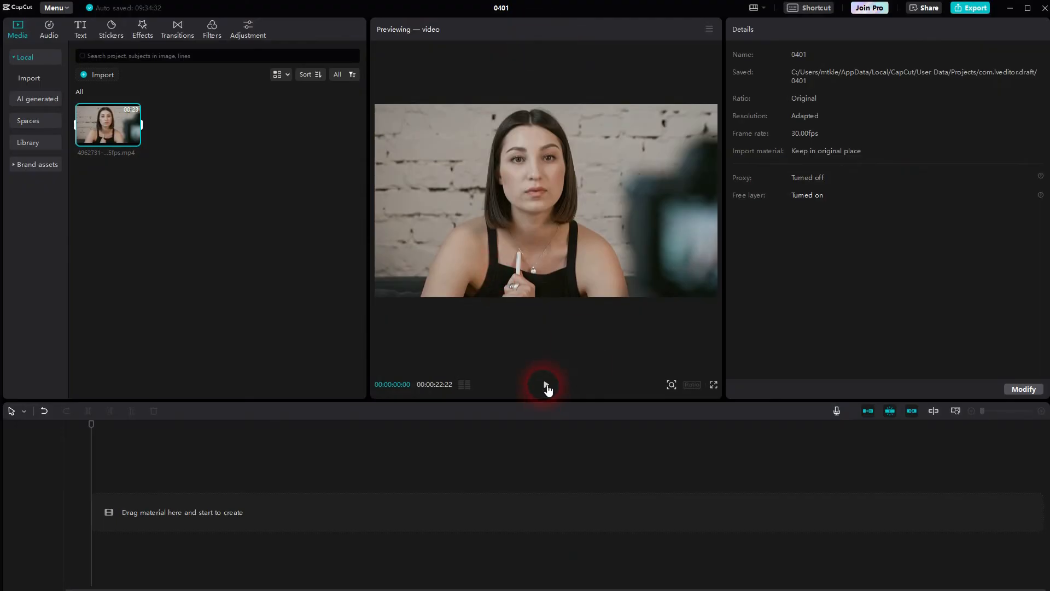
# - Add the talking-head clip from media to the empty timeline as one video track
pyautogui.click(547, 385)
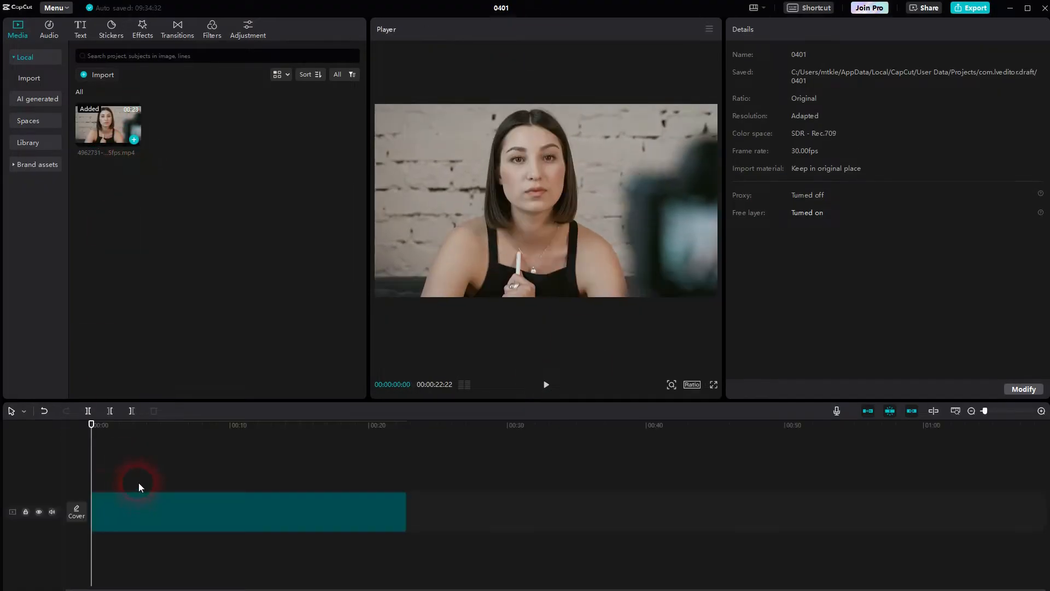
pyautogui.click(247, 526)
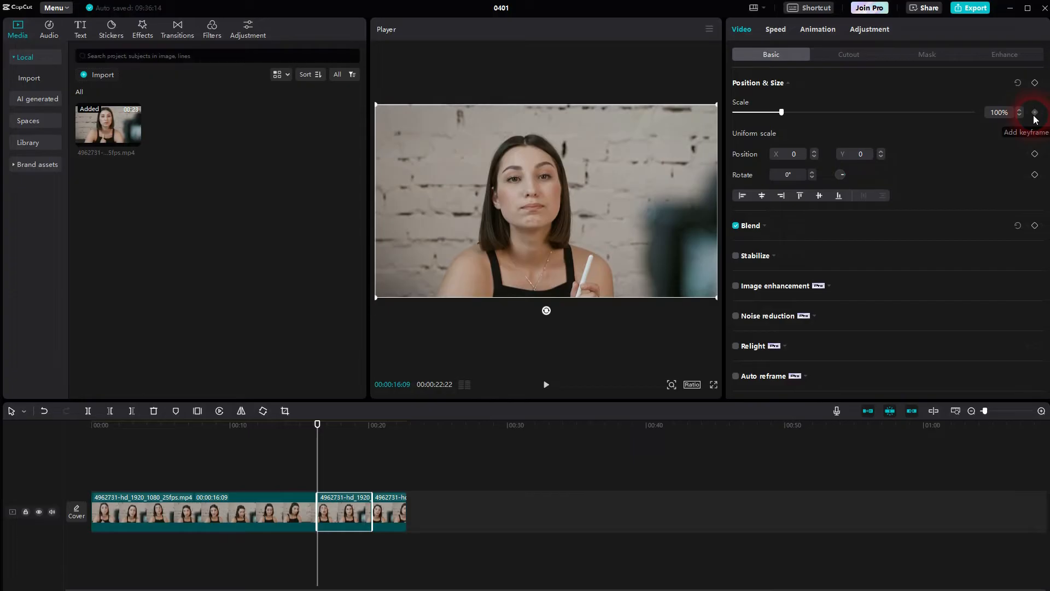
# - Set a 100% scale keyframe at the start of the middle piece
pyautogui.click(1035, 112)
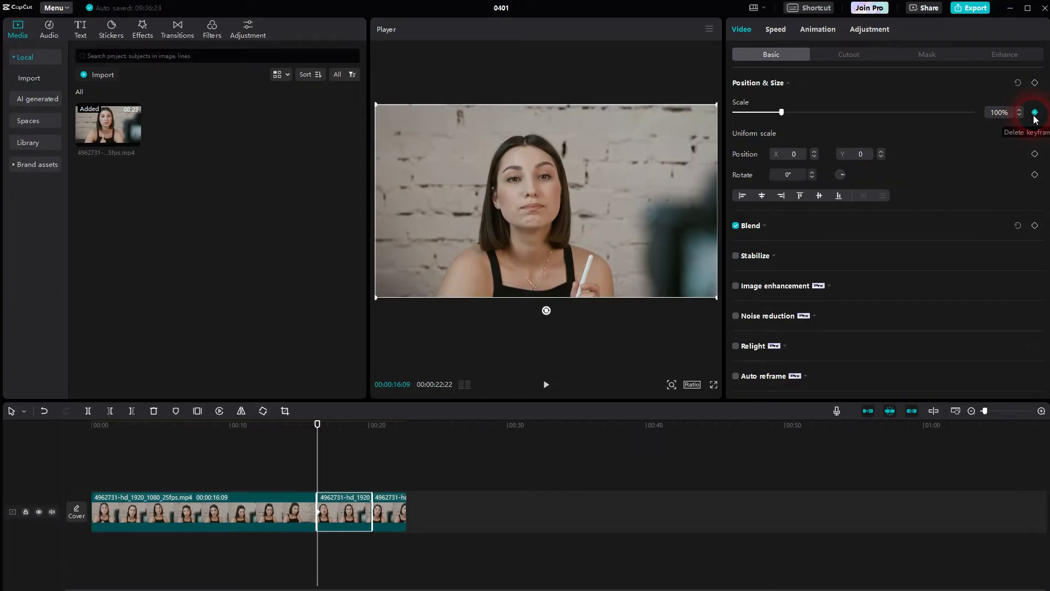
pyautogui.click(368, 425)
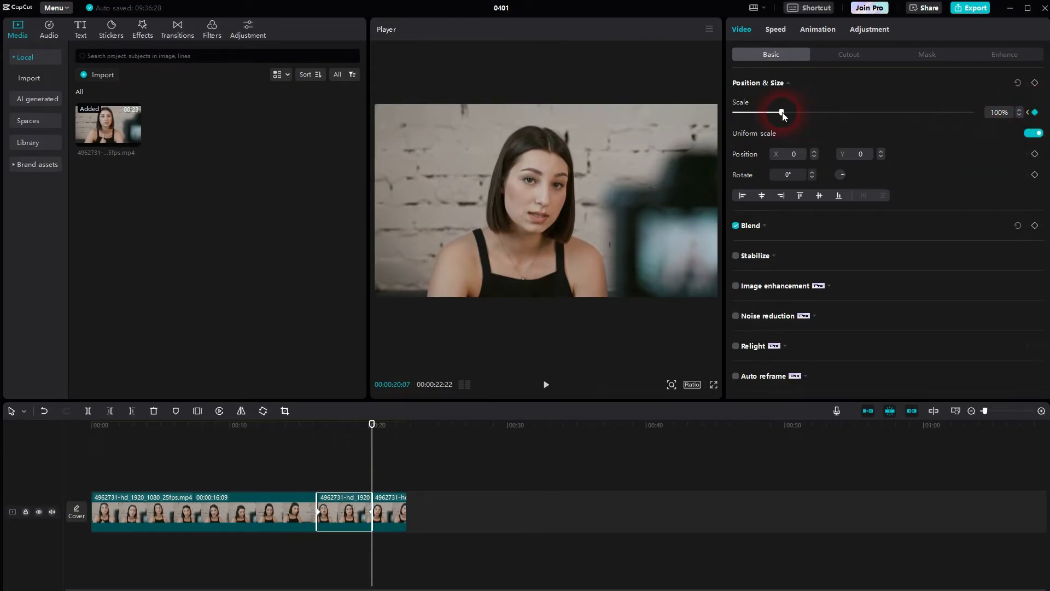
# - Set the middle piece's ending scale to about 140% for a slow zoom-in
pyautogui.moveTo(781, 111); pyautogui.dragTo(917, 112)
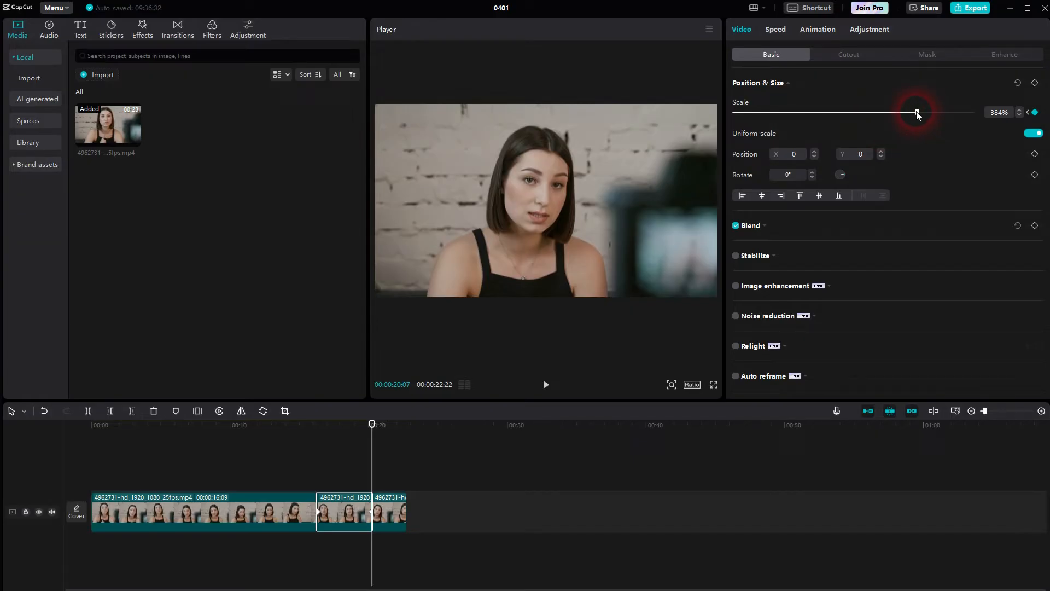
pyautogui.moveTo(917, 111); pyautogui.dragTo(781, 112)
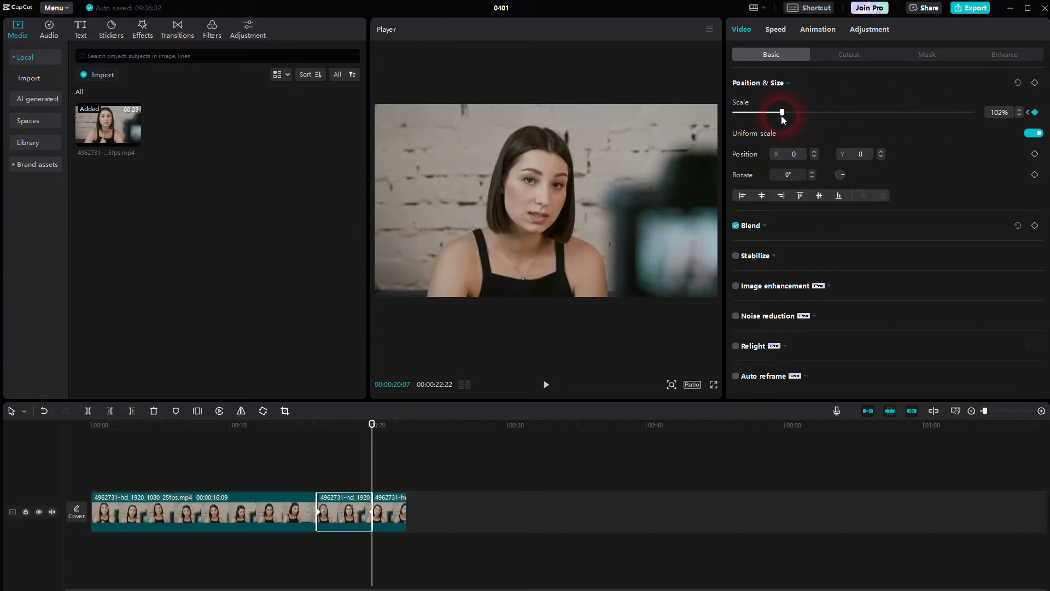
pyautogui.moveTo(781, 111); pyautogui.dragTo(800, 111)
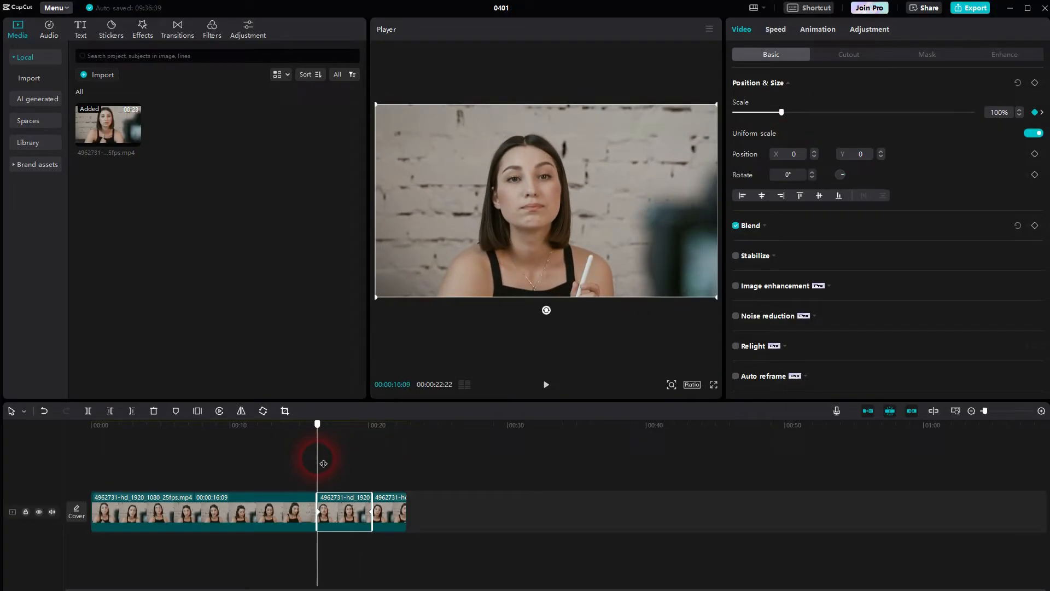
# - Scrub the playhead across the middle piece to preview the 100% to 140% zoom
pyautogui.click(546, 385)
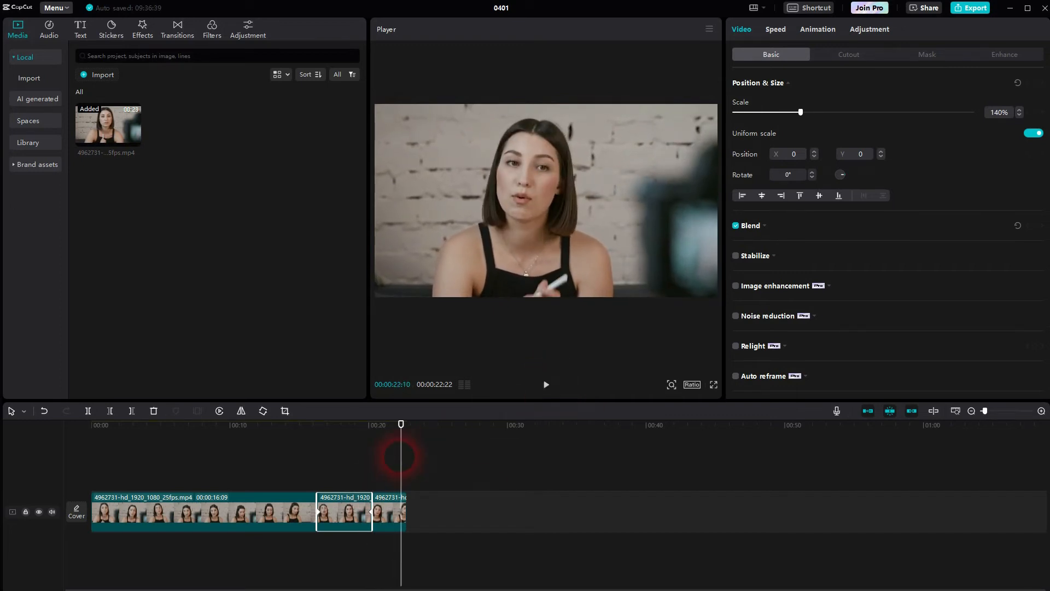
pyautogui.moveTo(402, 425); pyautogui.dragTo(373, 424)
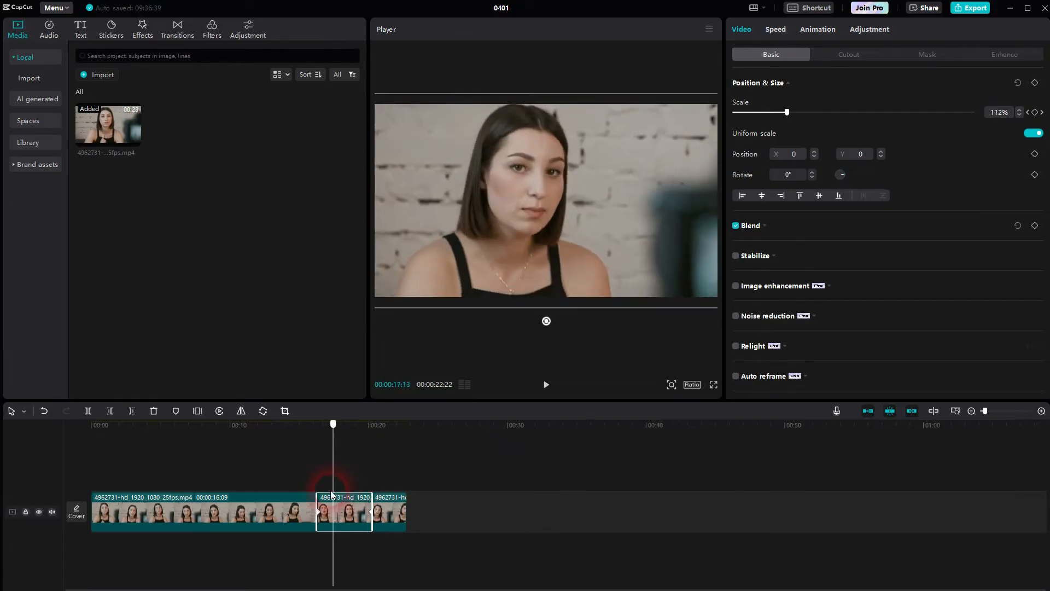
pyautogui.moveTo(333, 423); pyautogui.dragTo(317, 423)
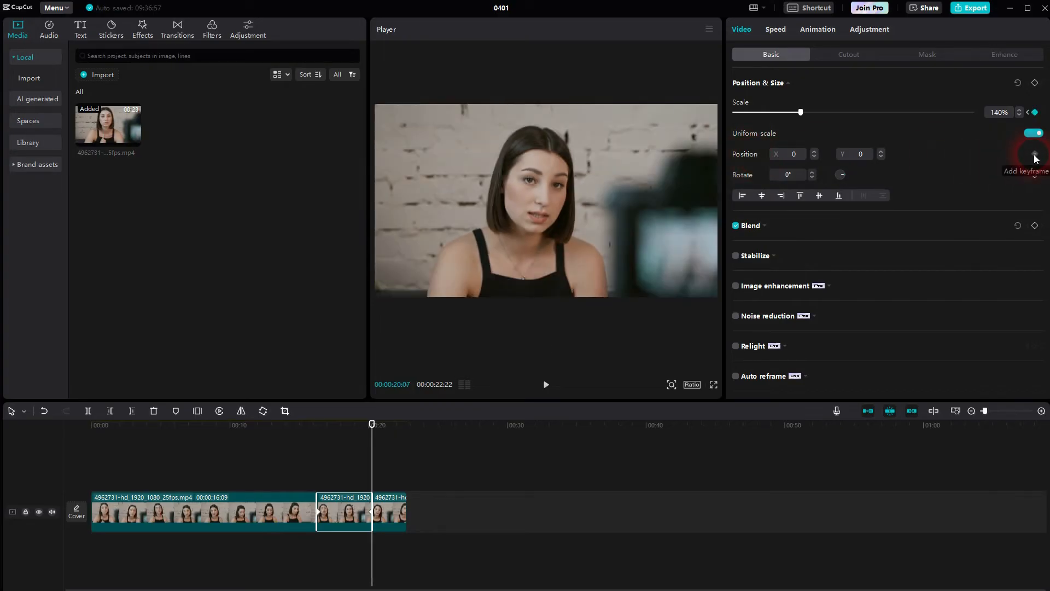
# - Keyframe the middle piece's position and shift its X value to reframe the zoomed shot
pyautogui.click(1035, 153)
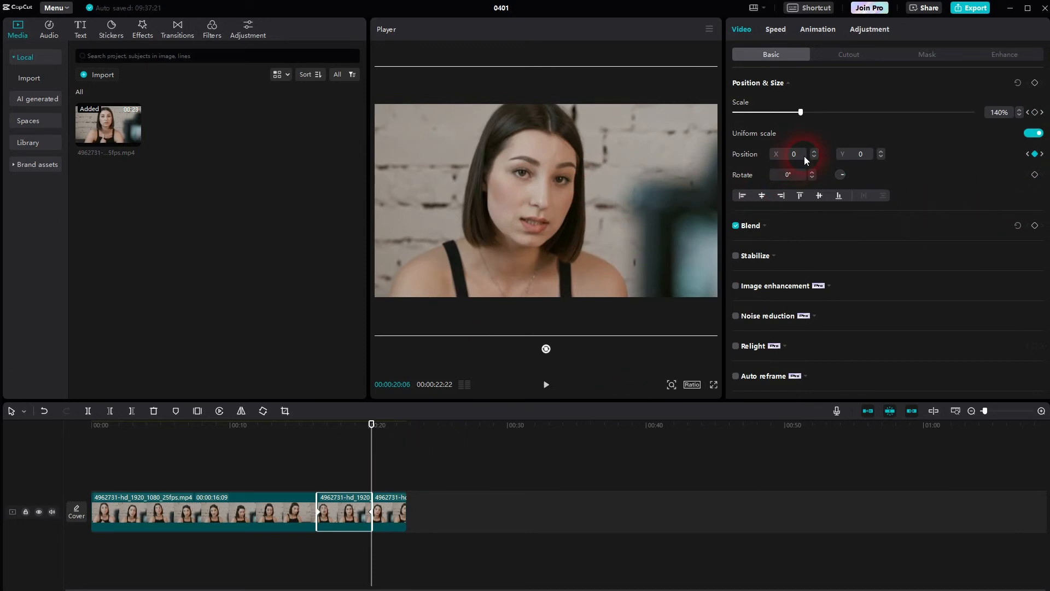
pyautogui.click(814, 151)
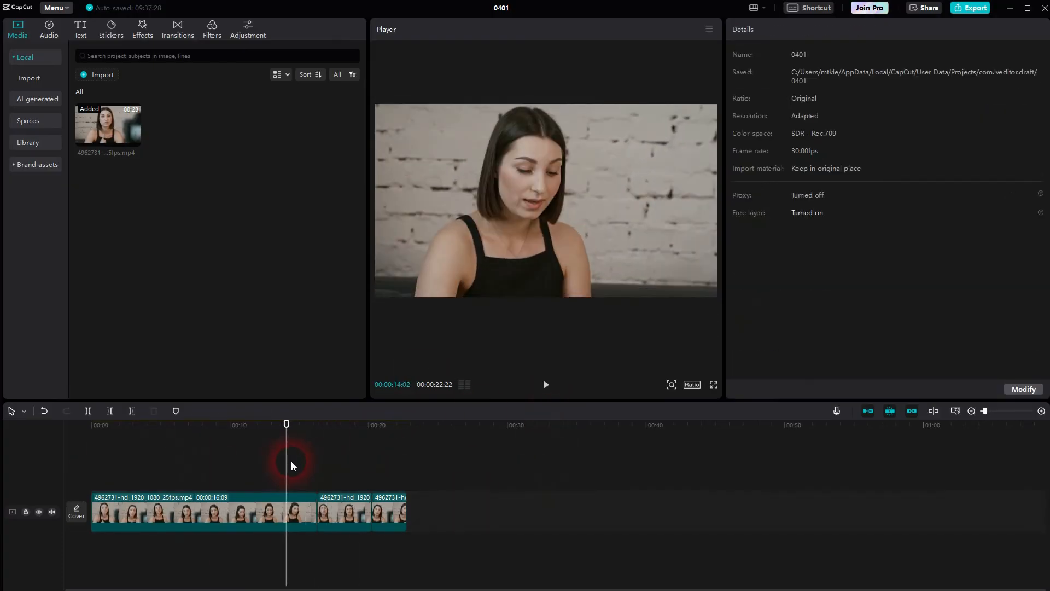
pyautogui.click(546, 385)
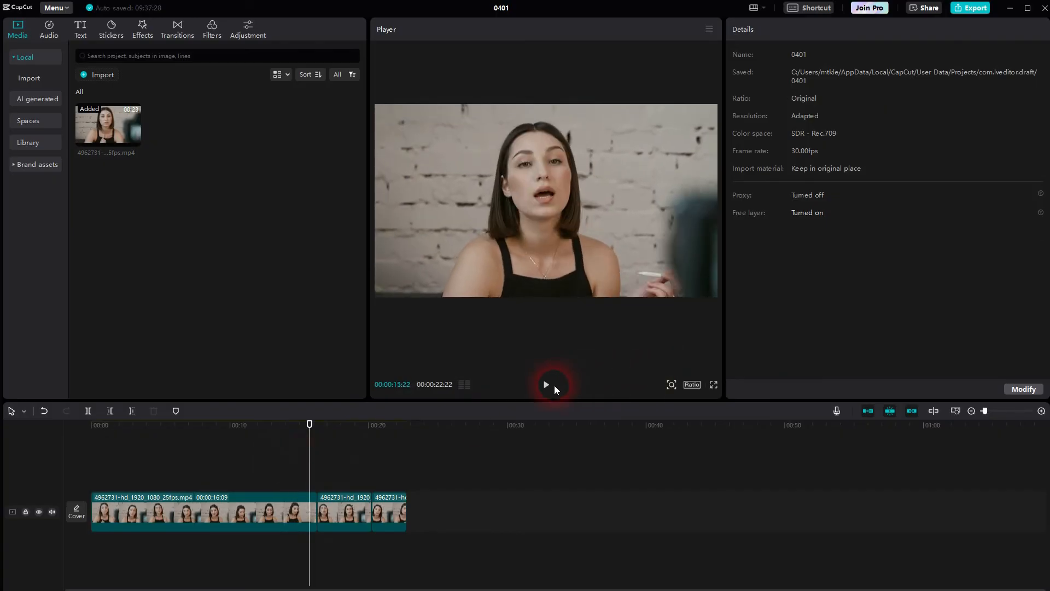
pyautogui.click(547, 385)
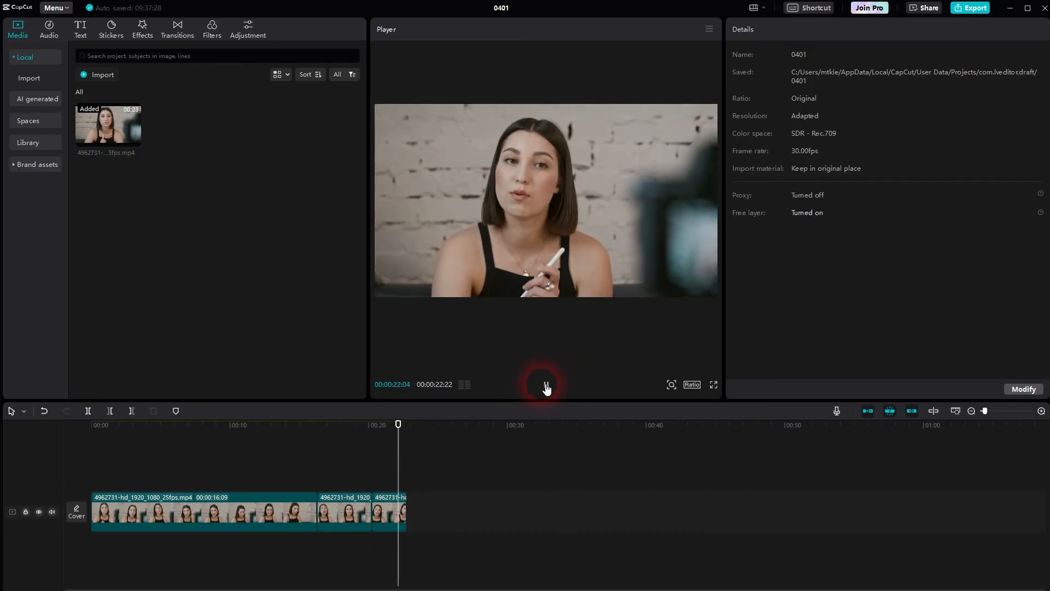
pyautogui.click(390, 517)
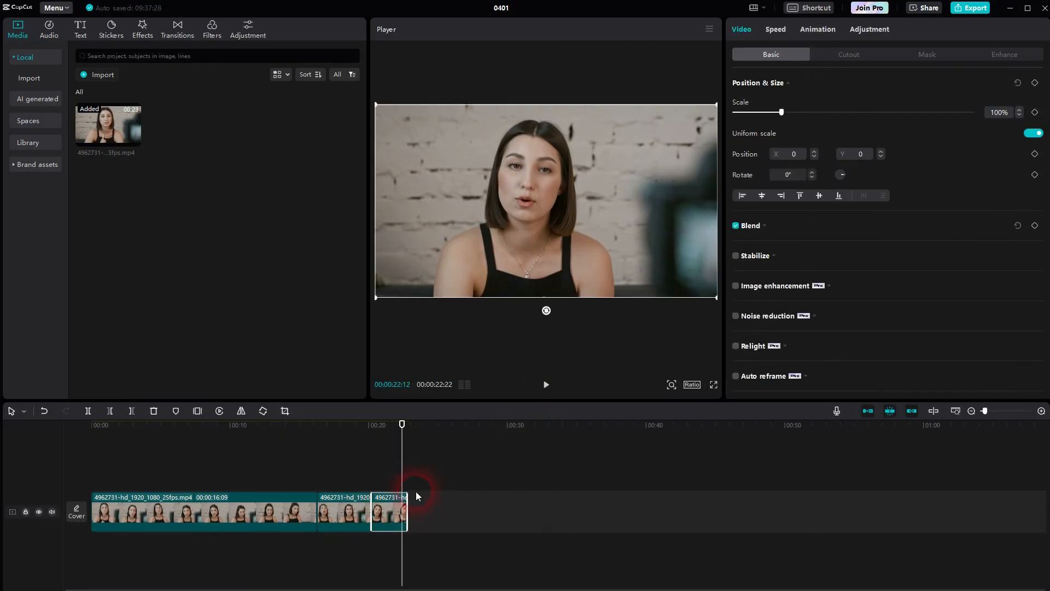